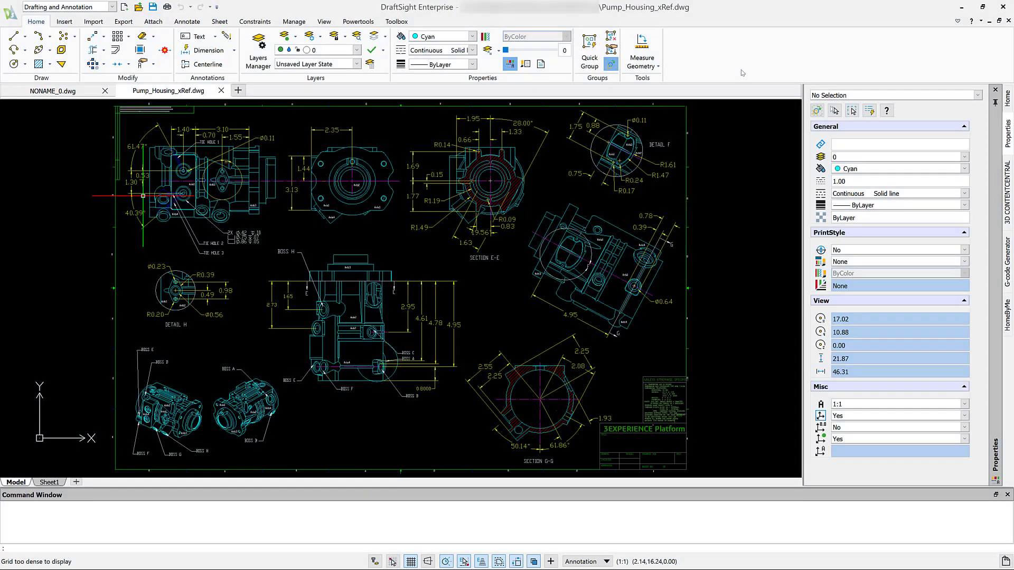
mouse_move(482, 283)
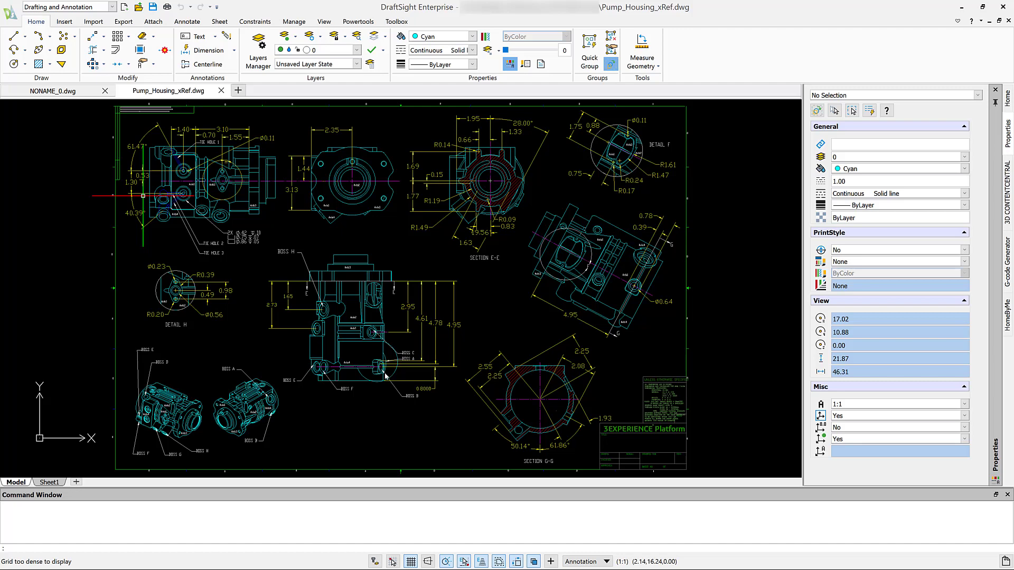
text(Zw)
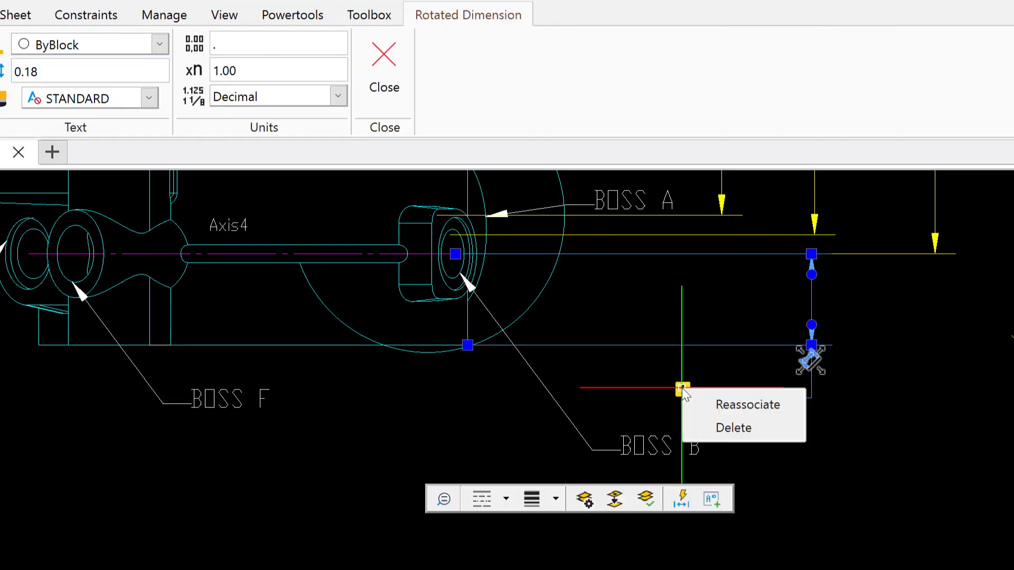
mouse_move(746, 404)
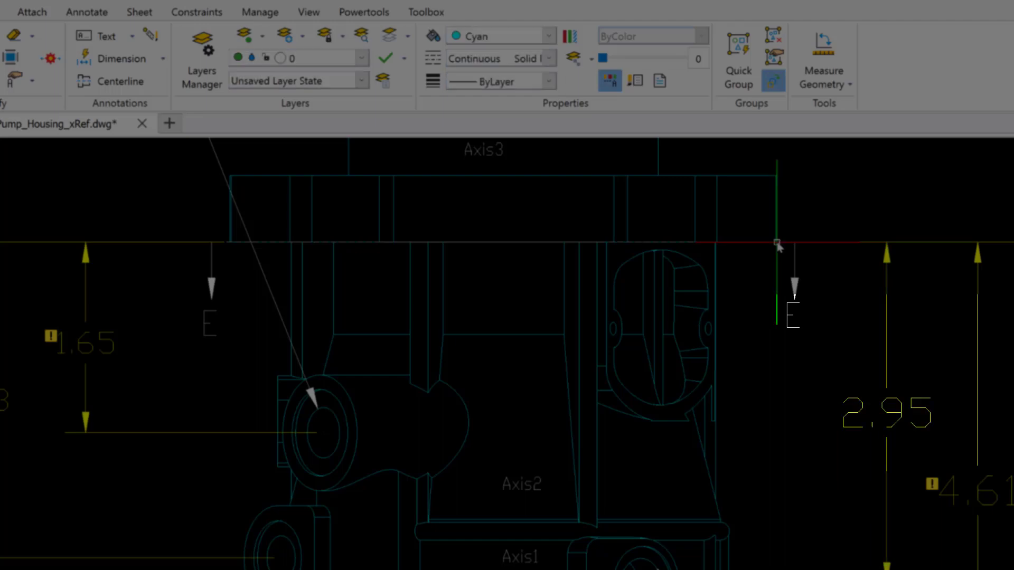
mouse_move(905, 464)
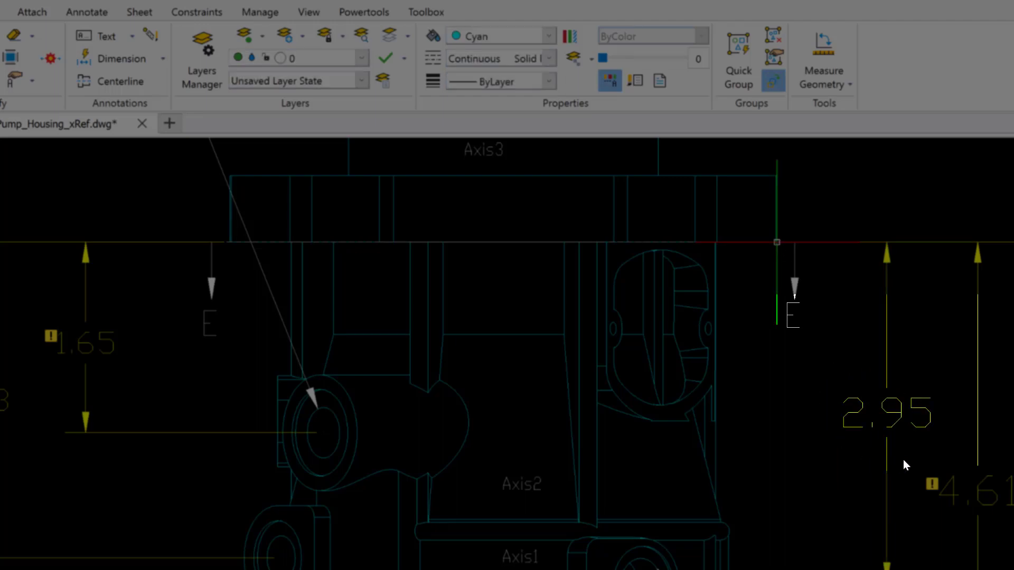